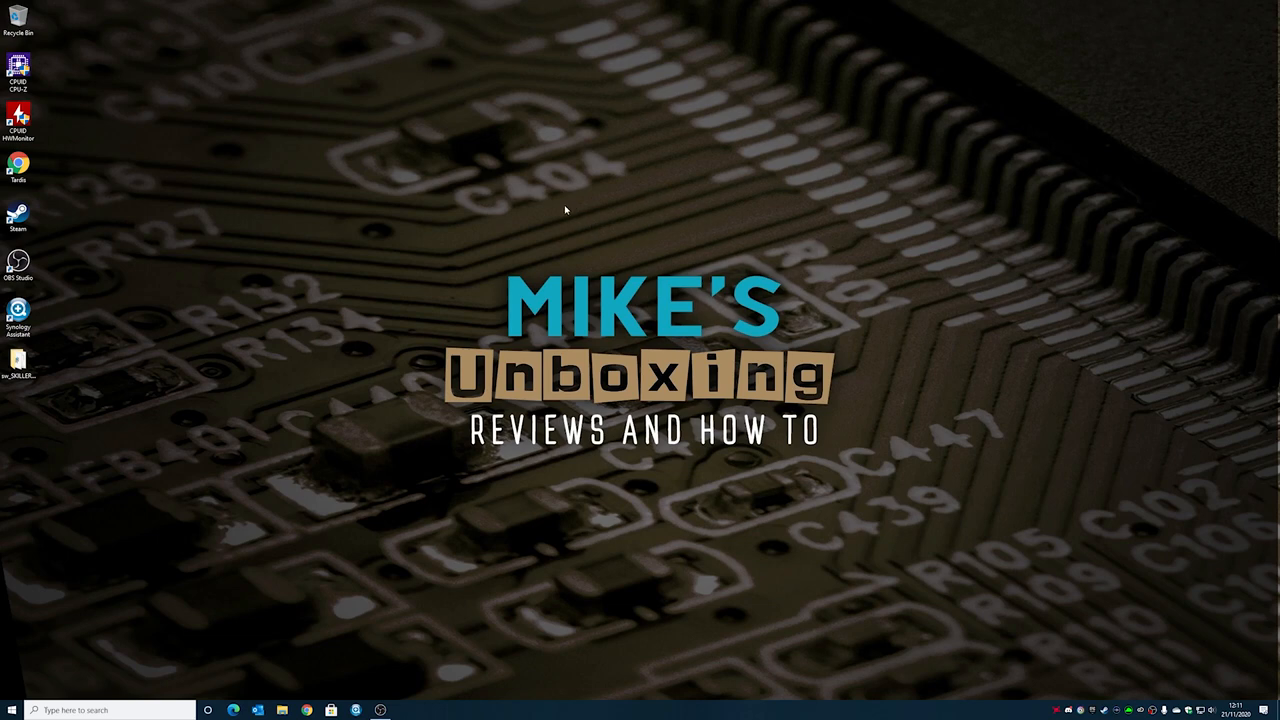
mouse_move(499, 401)
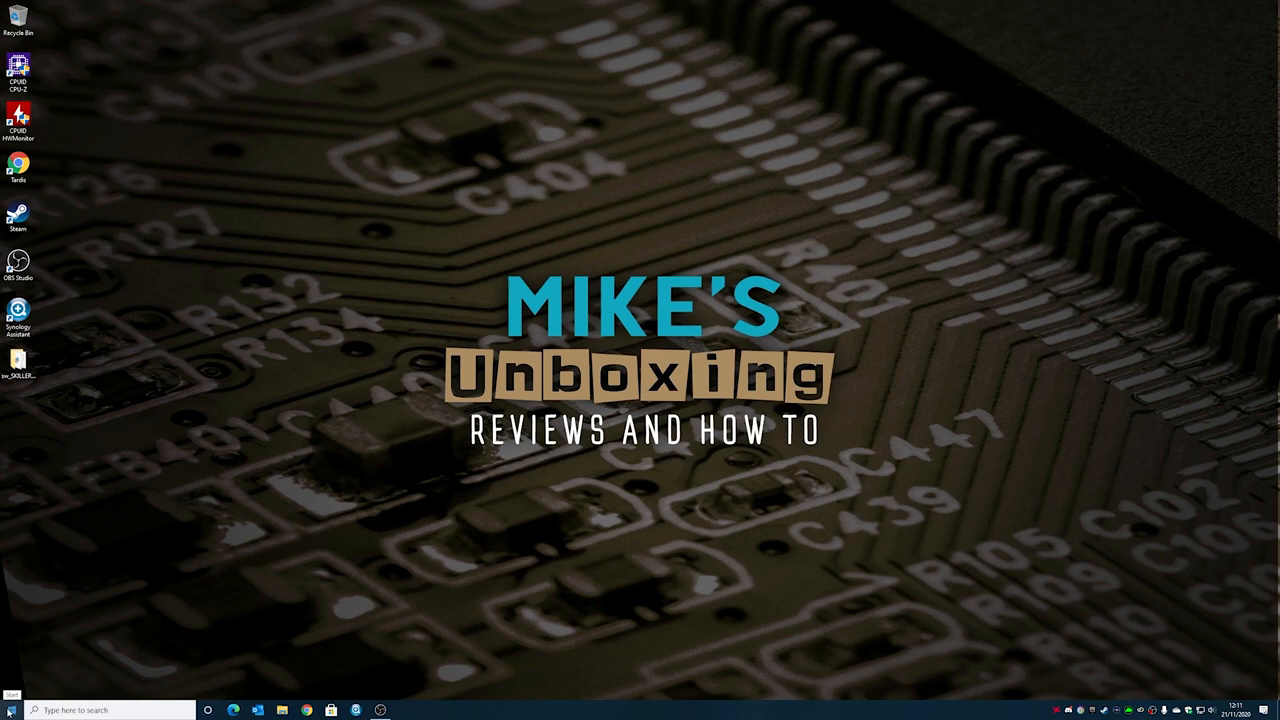
Search the taskbar for 'msconfig' to locate System Configuration.
click(110, 710)
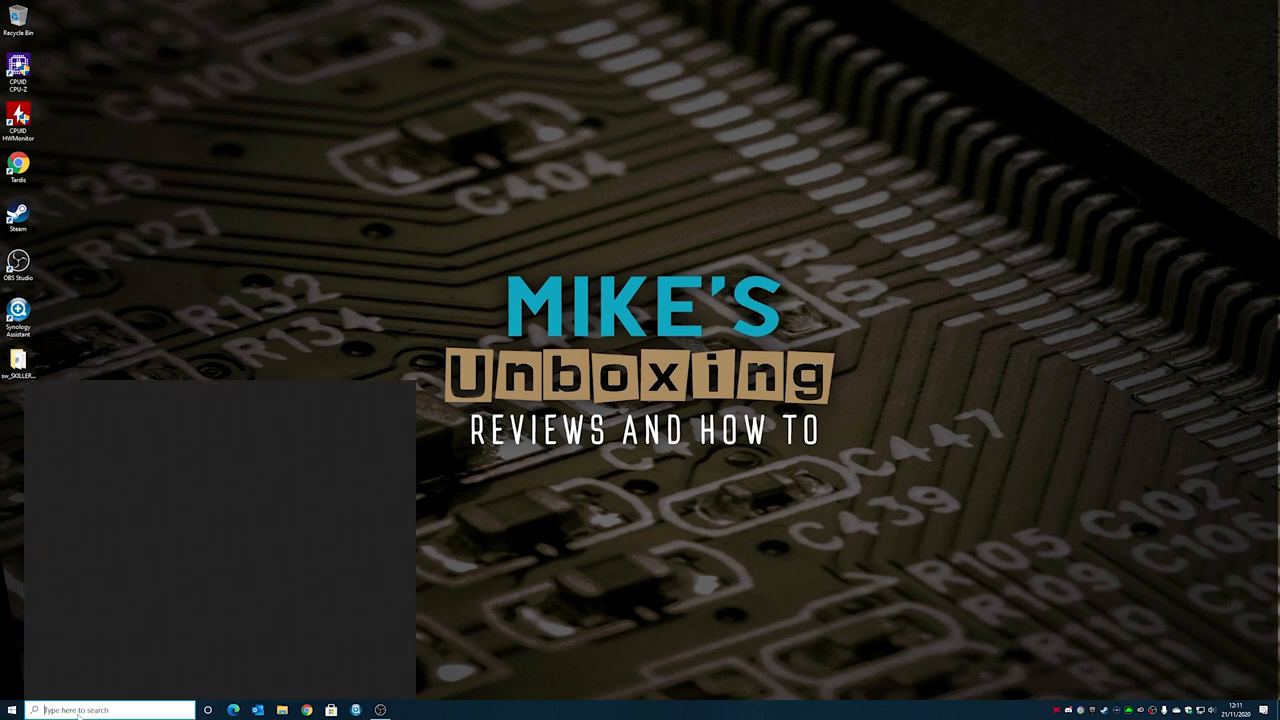
text(msco)
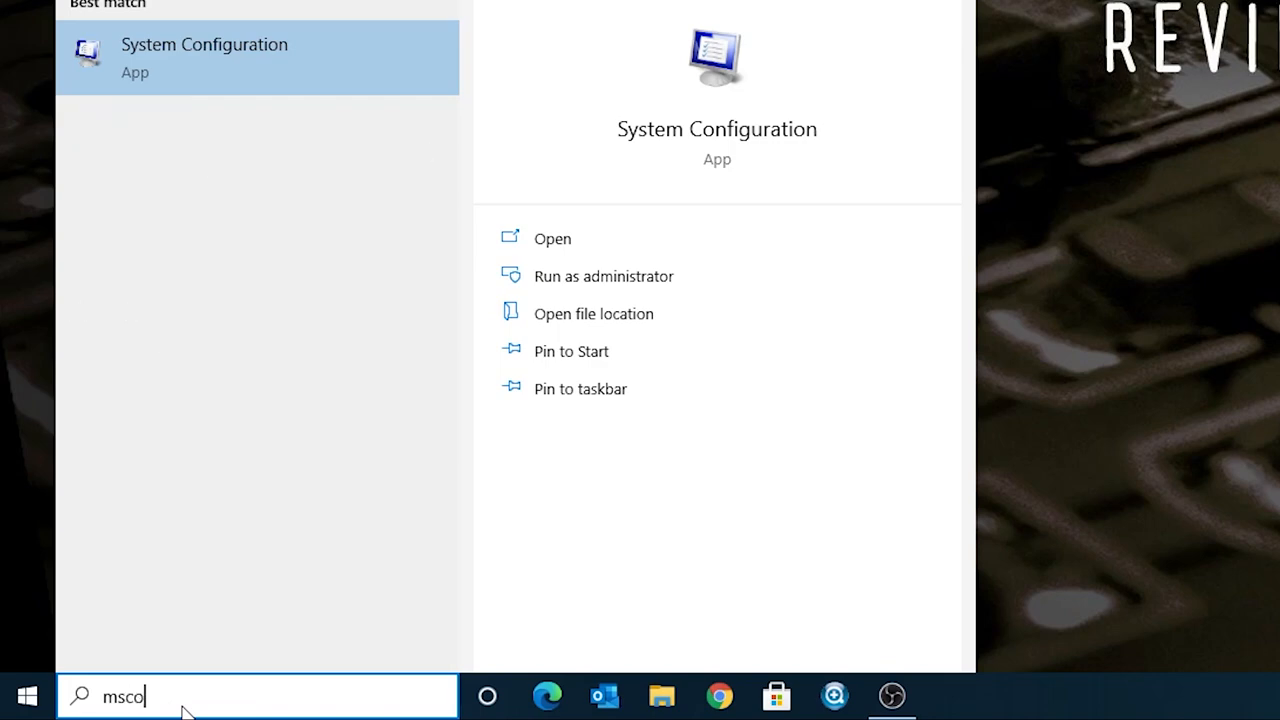
text(nfig)
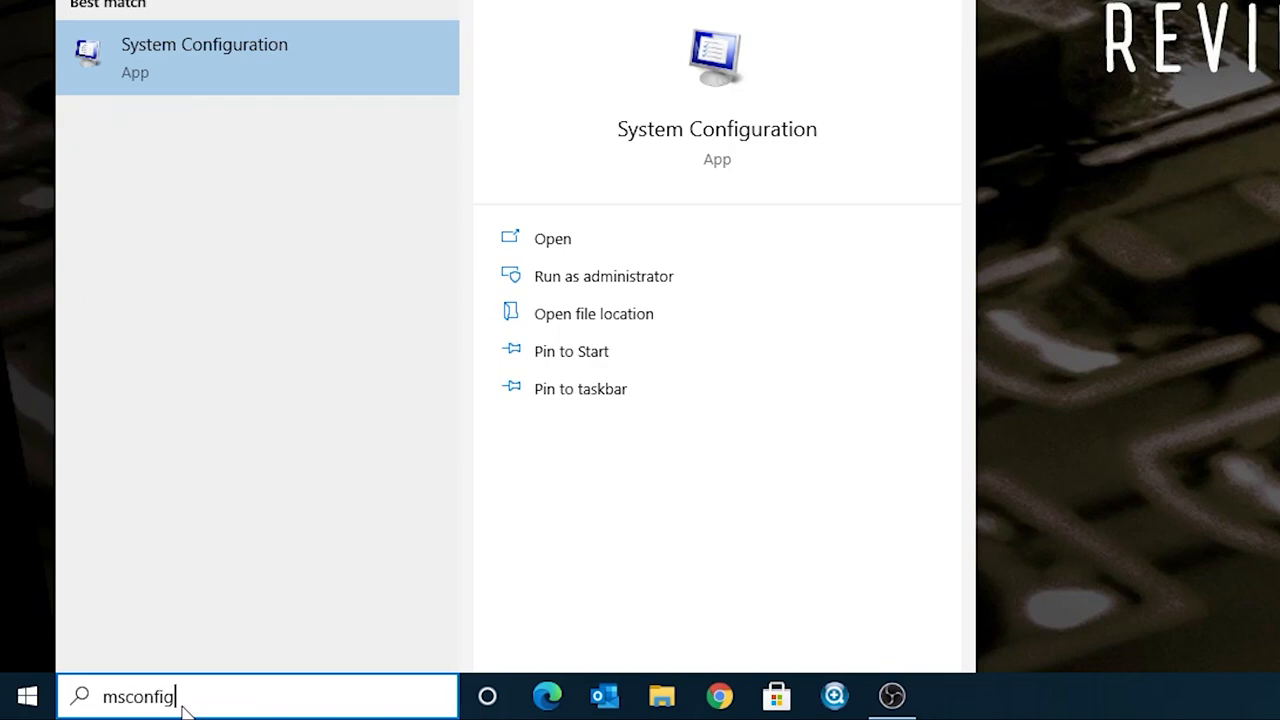
mouse_move(717, 135)
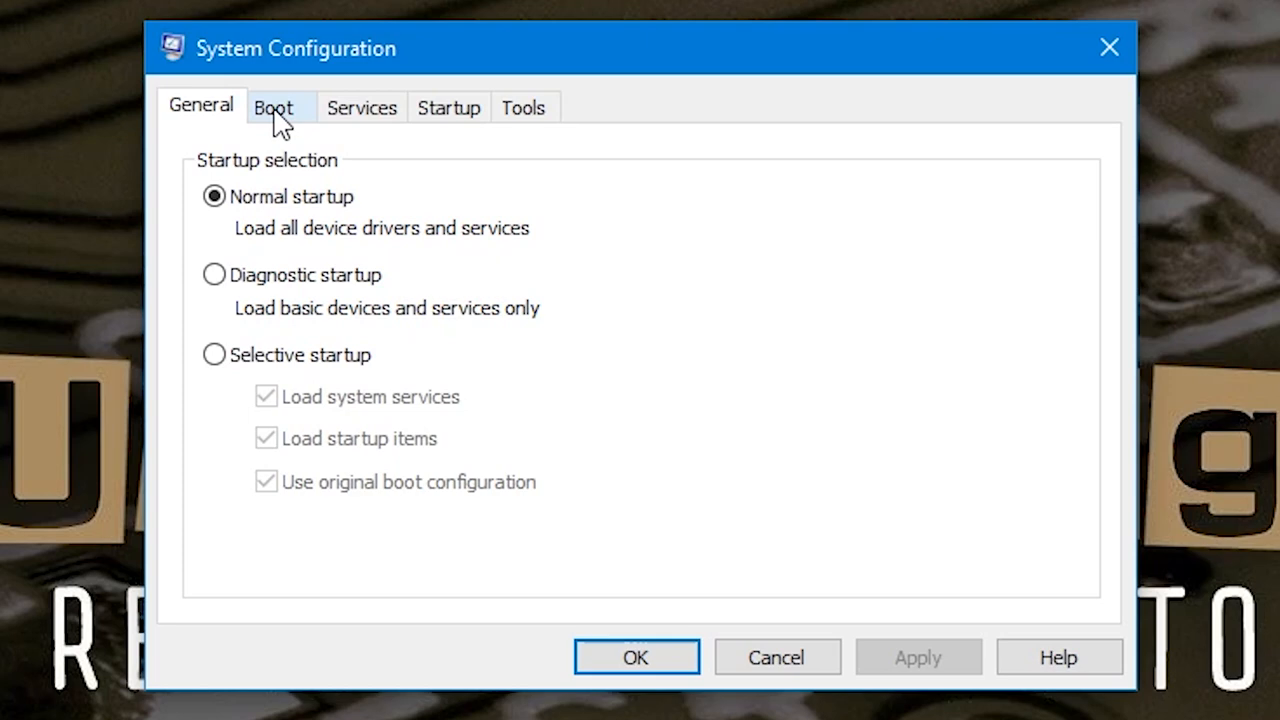
Review the Boot settings showing the Windows 10 entry with a 30-second timeout.
click(273, 107)
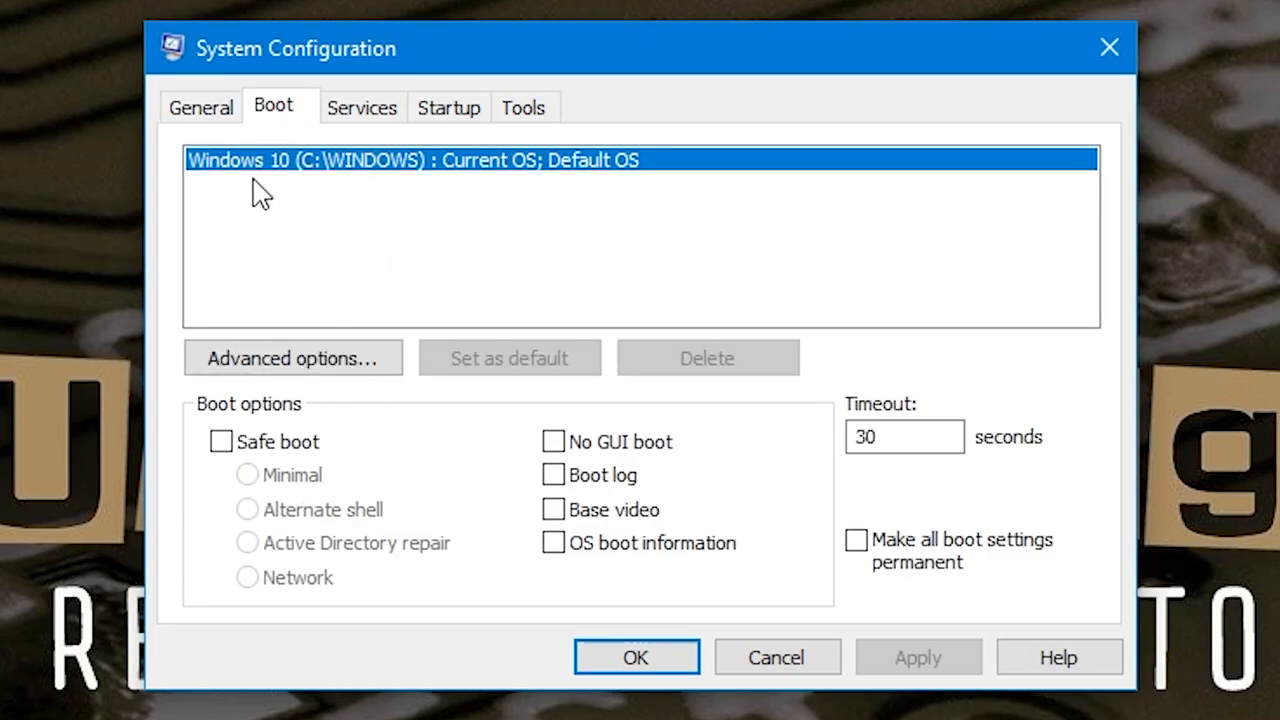
mouse_move(238, 190)
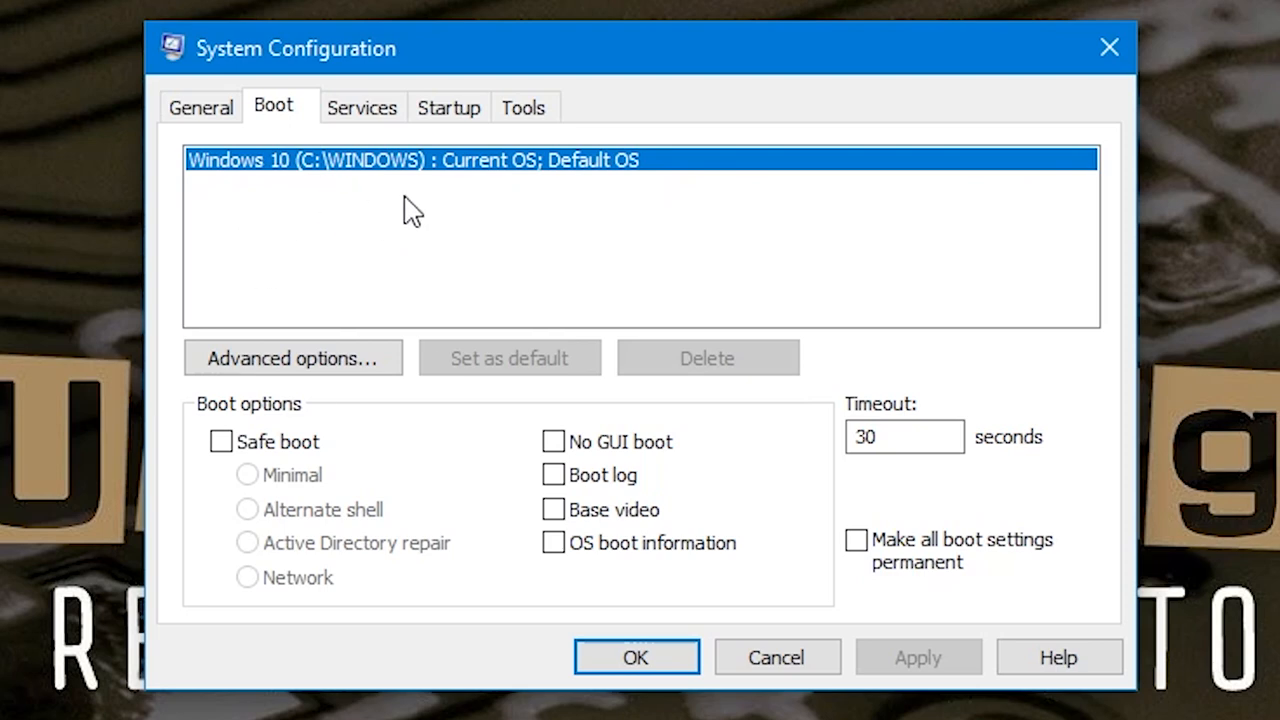
mouse_move(710, 440)
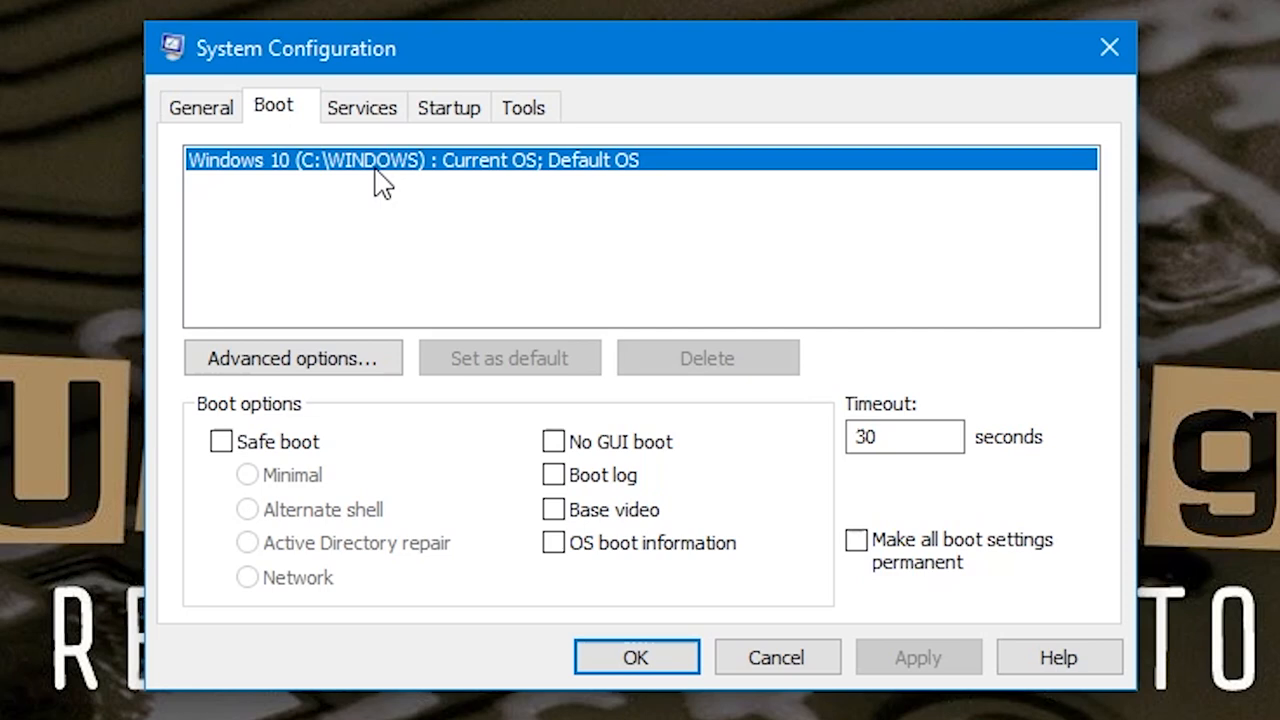
mouse_move(345, 250)
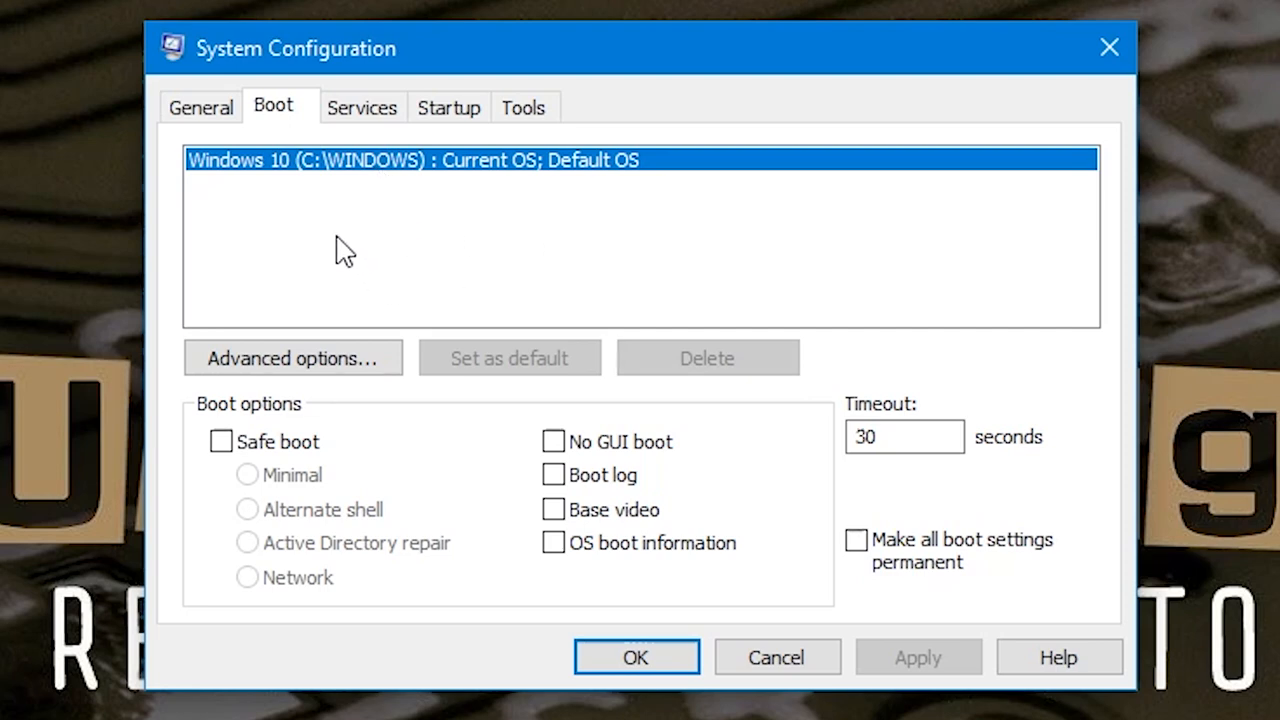
mouse_move(383, 190)
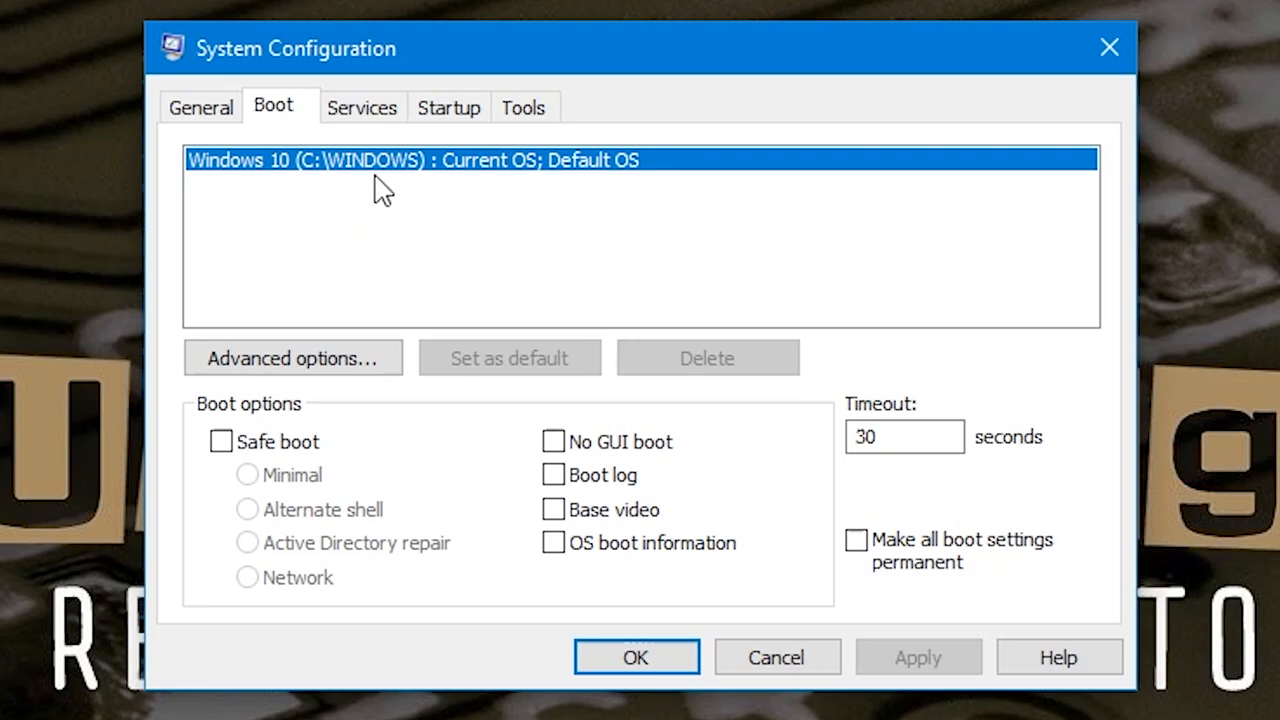
click(903, 436)
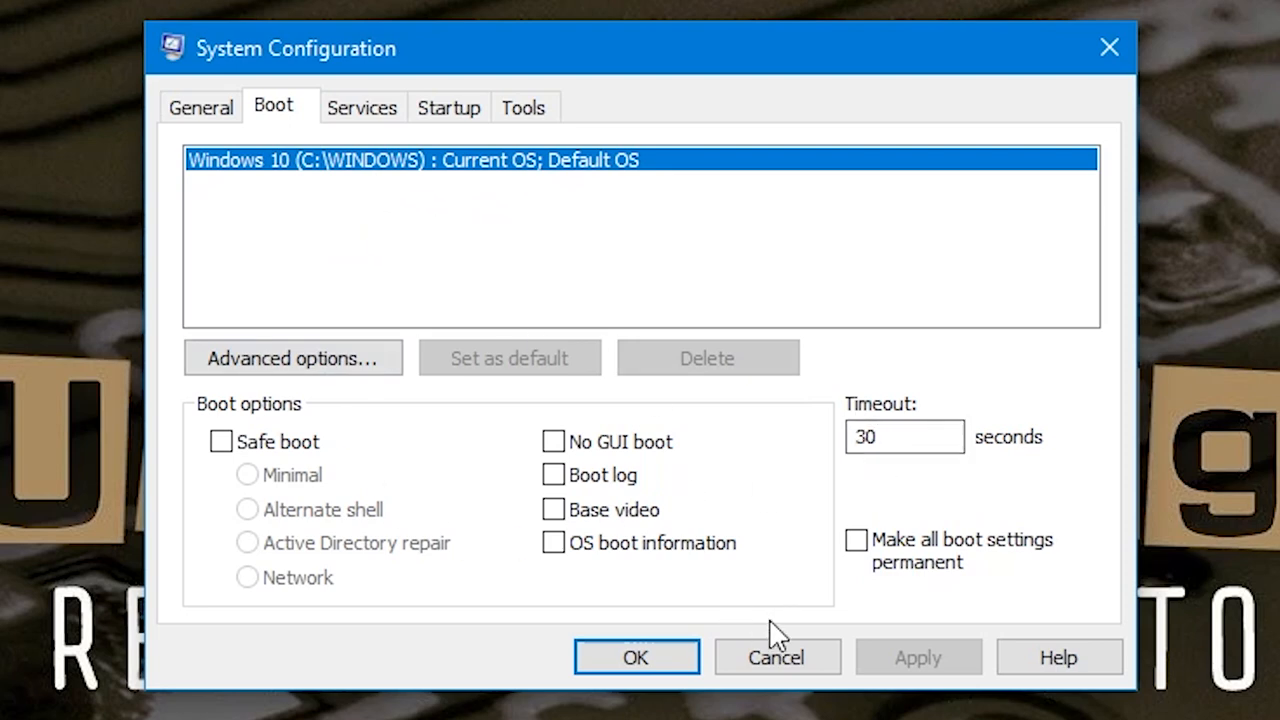
mouse_move(437, 180)
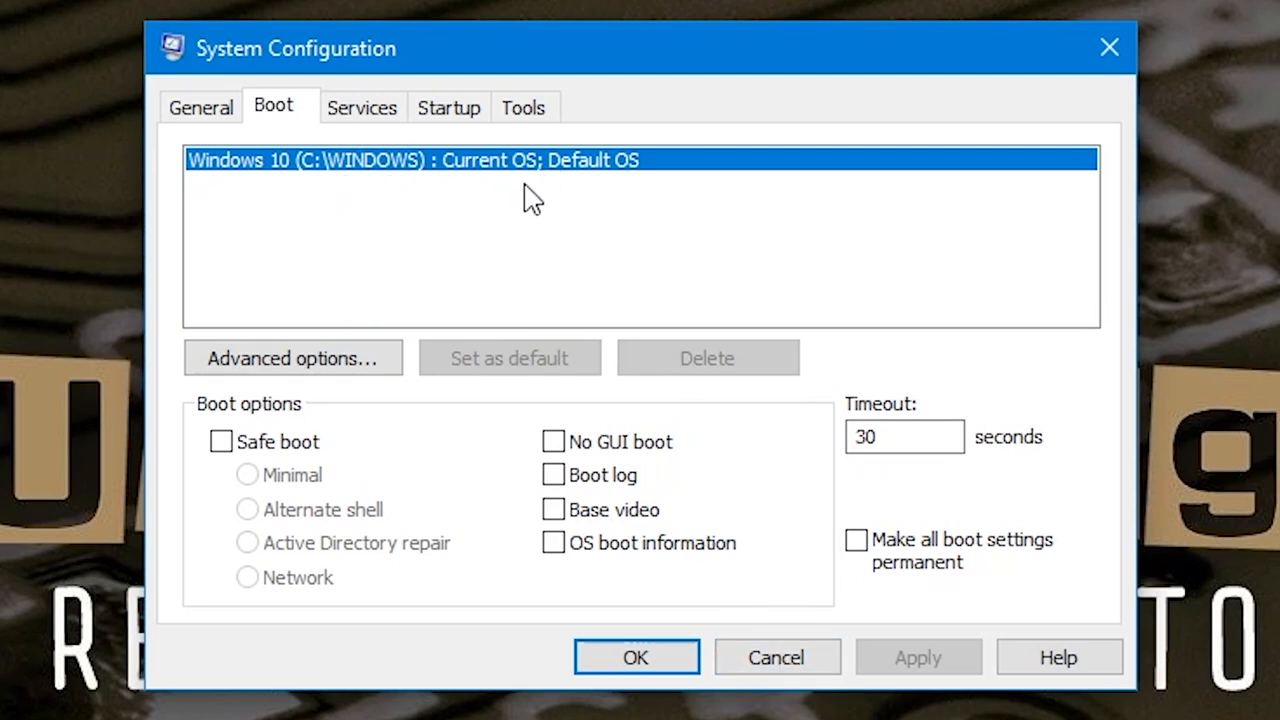
mouse_move(552, 187)
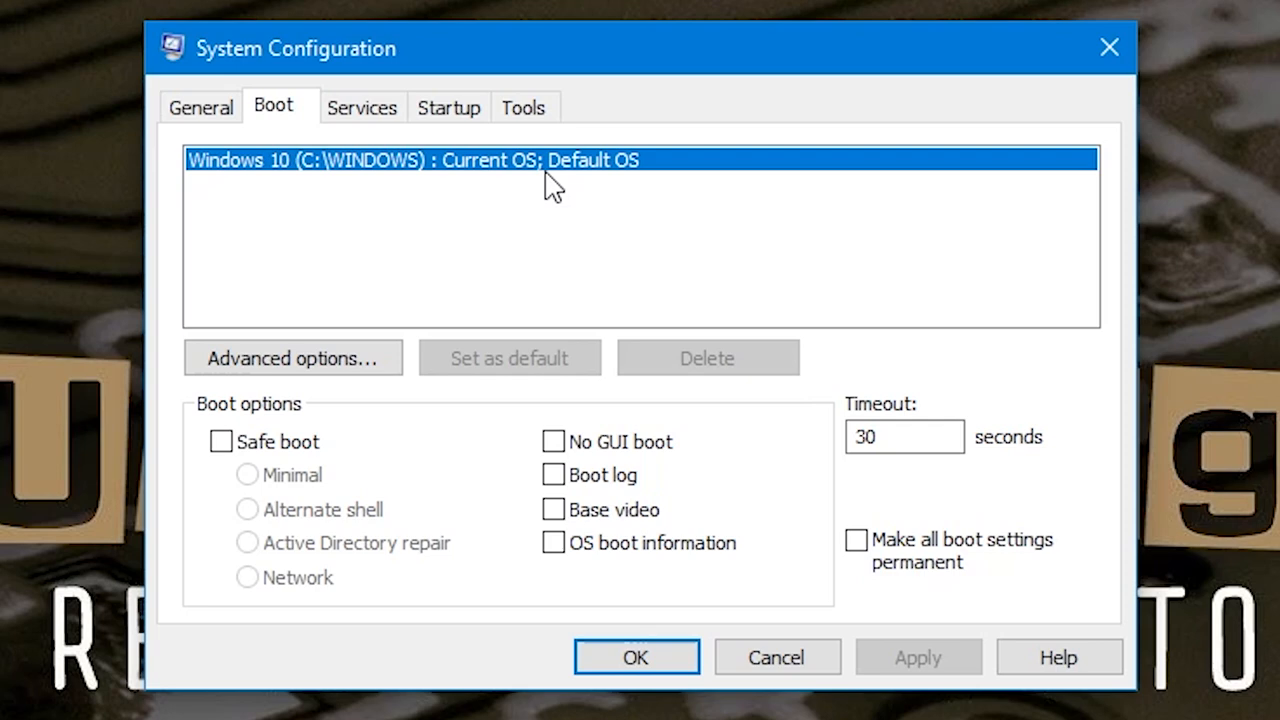
mouse_move(528, 244)
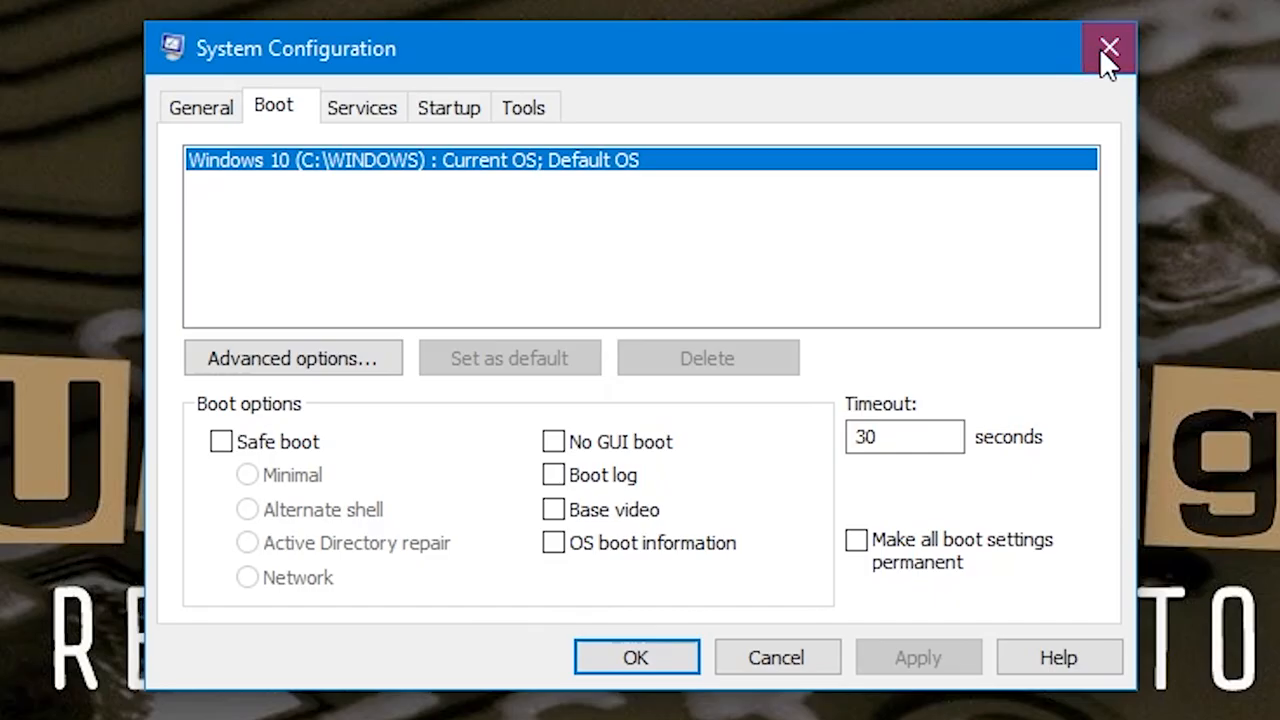
Close System Configuration and bring up System Properties from About's Advanced system settings.
click(1107, 47)
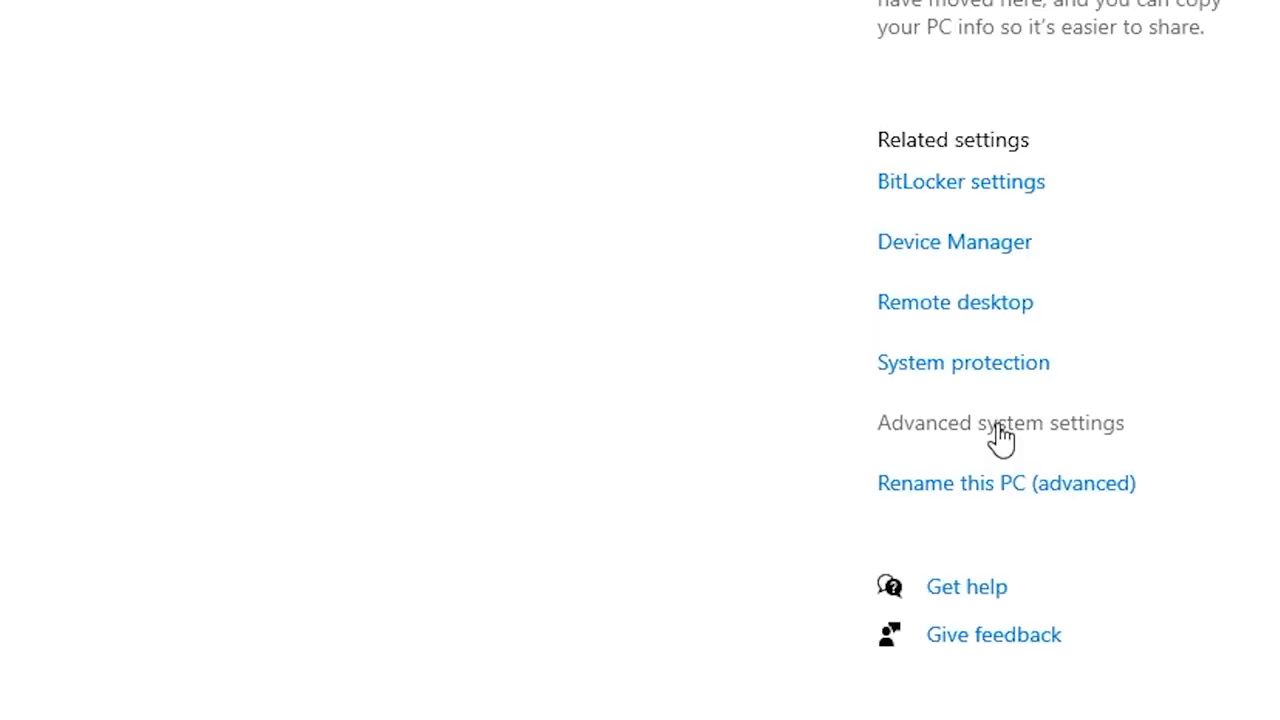
click(1000, 422)
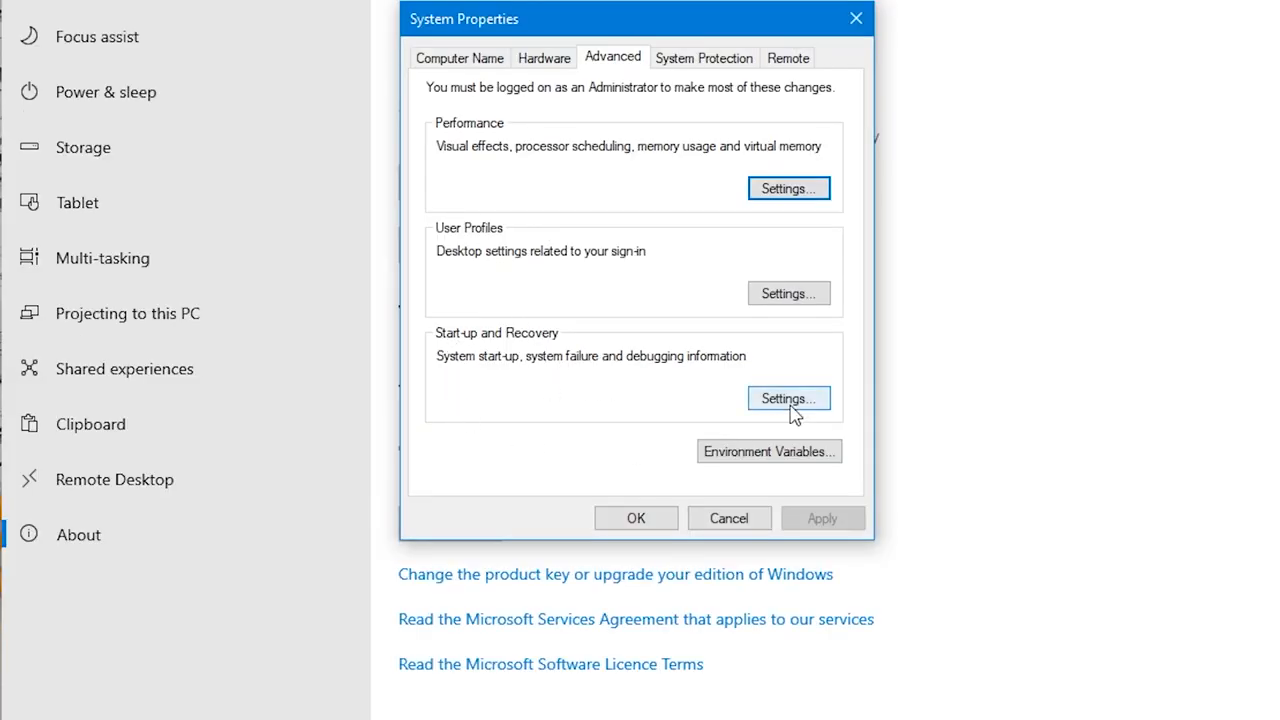
Review Start-up and Recovery with Windows 10 as default and a 30-second operating system list.
click(789, 398)
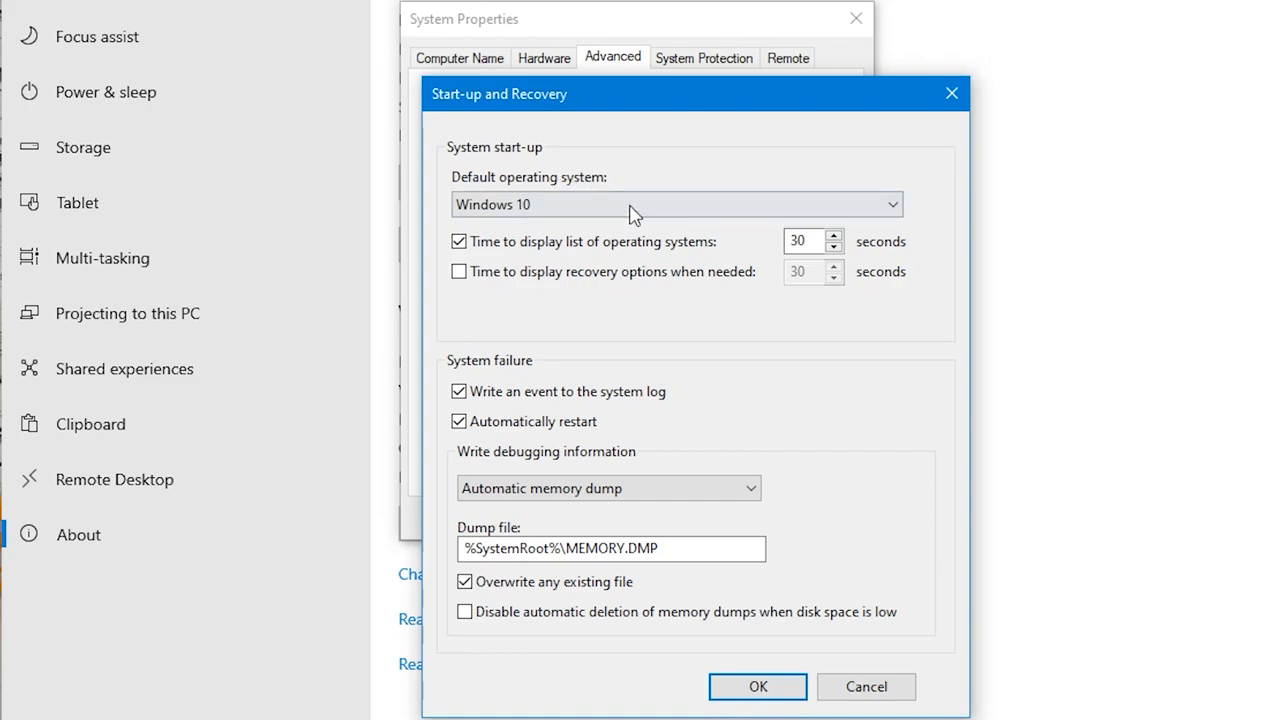
click(675, 204)
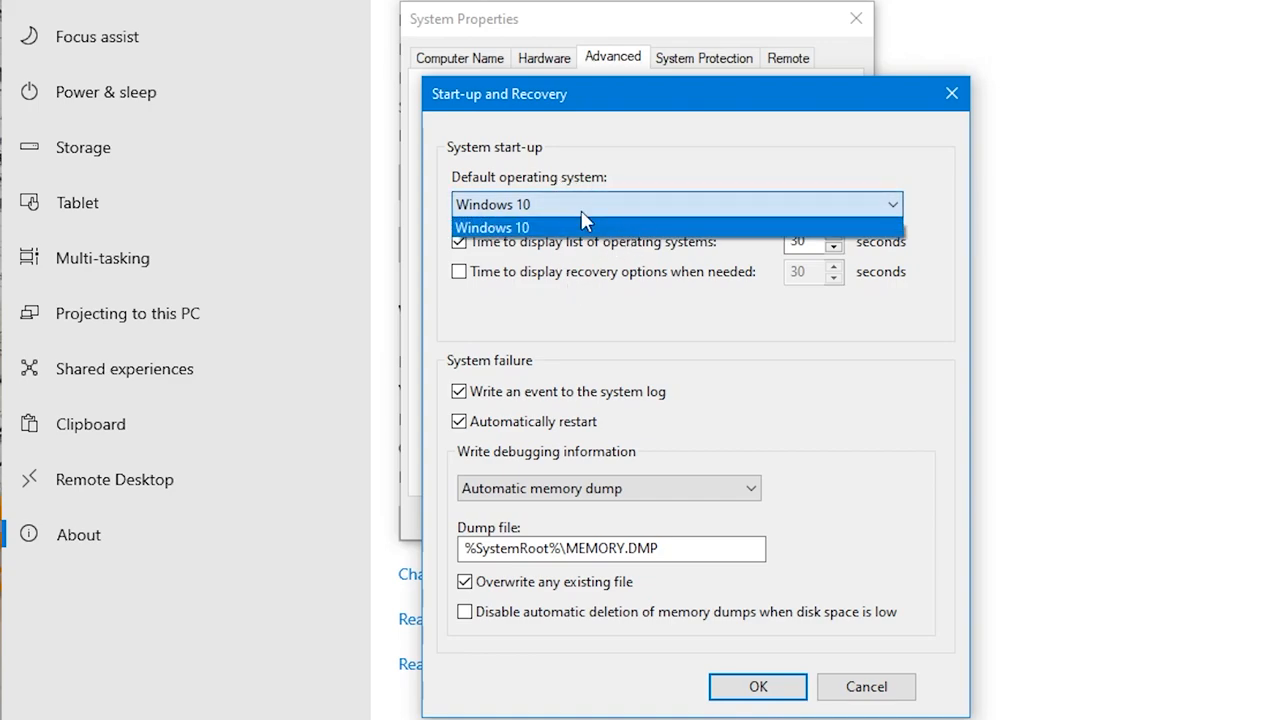
mouse_move(528, 215)
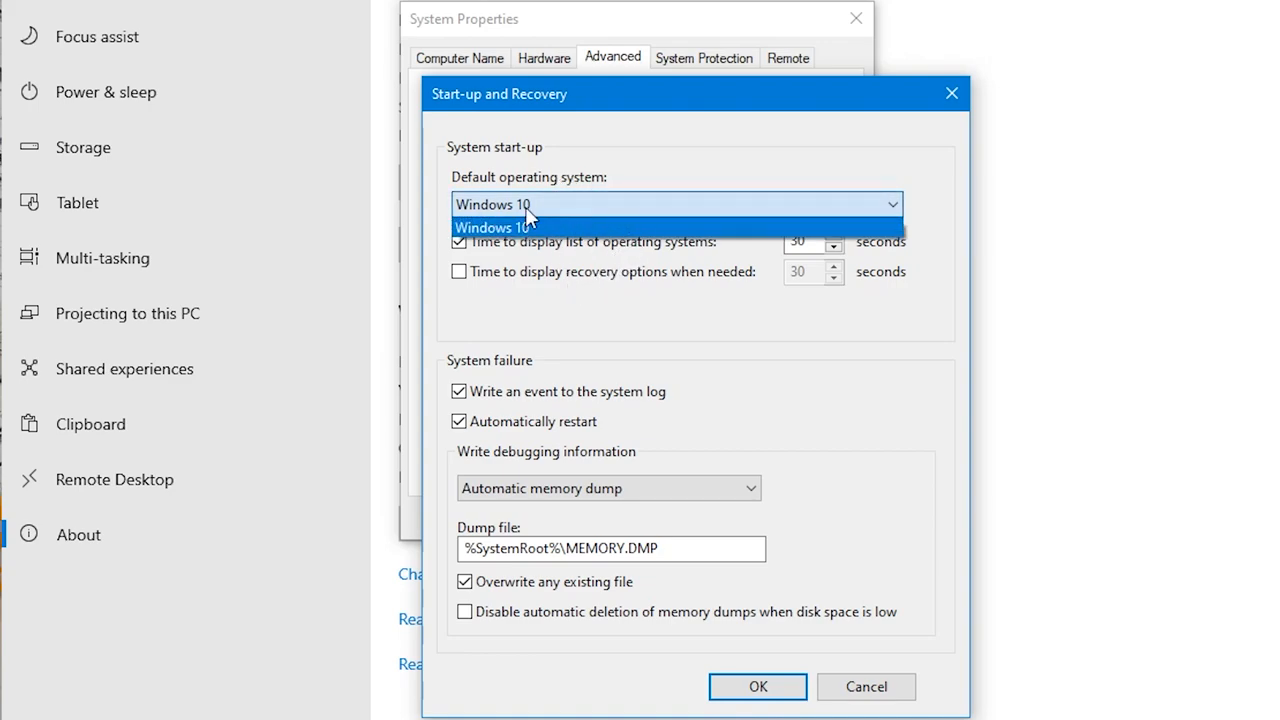
mouse_move(560, 227)
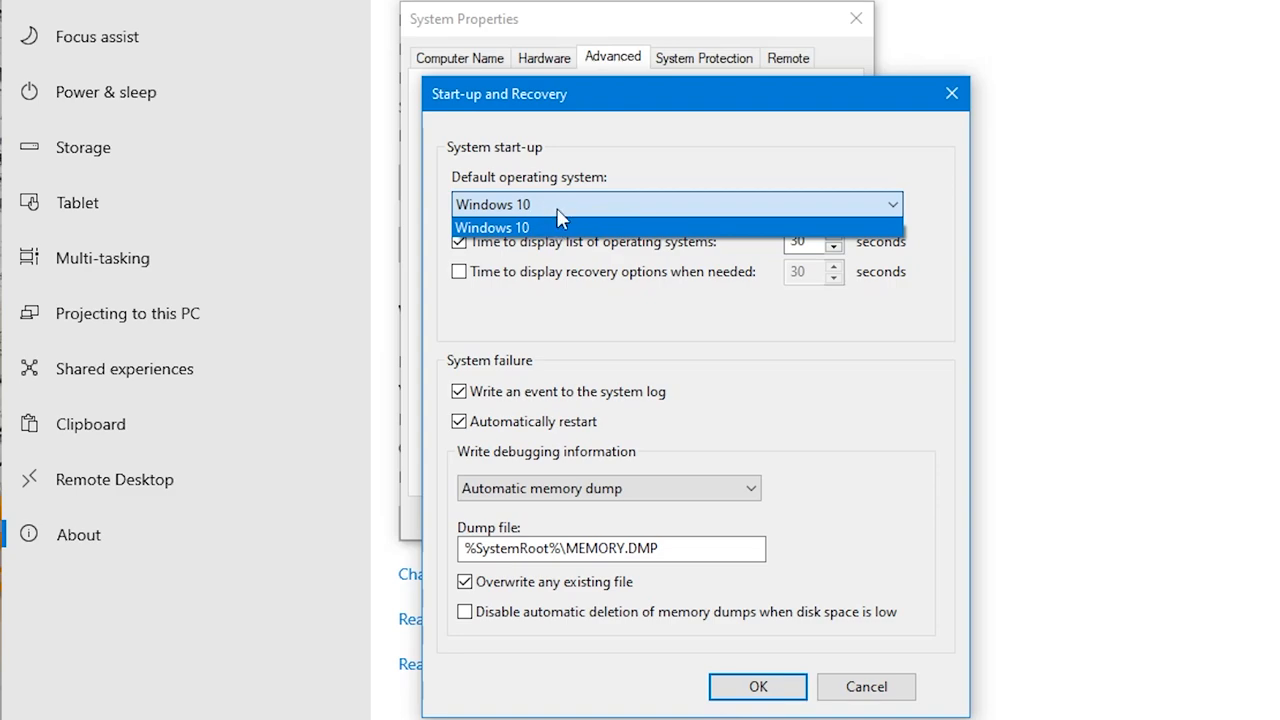
click(491, 227)
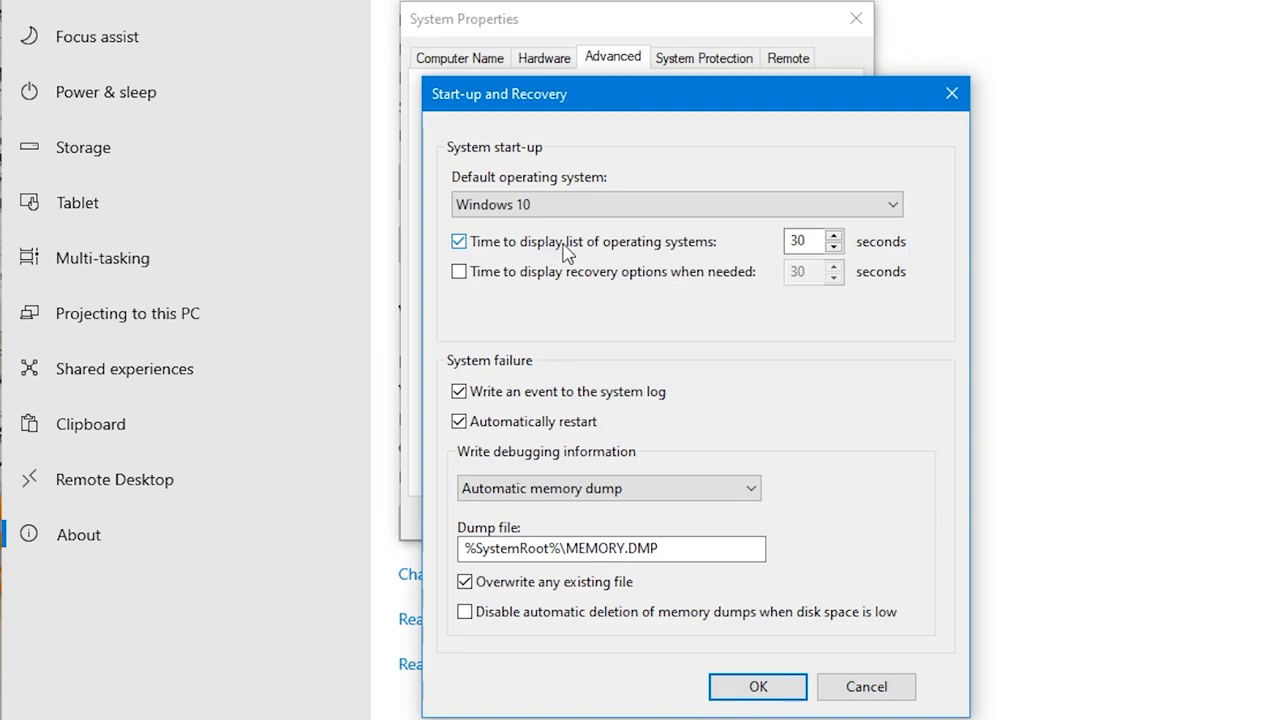
mouse_move(705, 262)
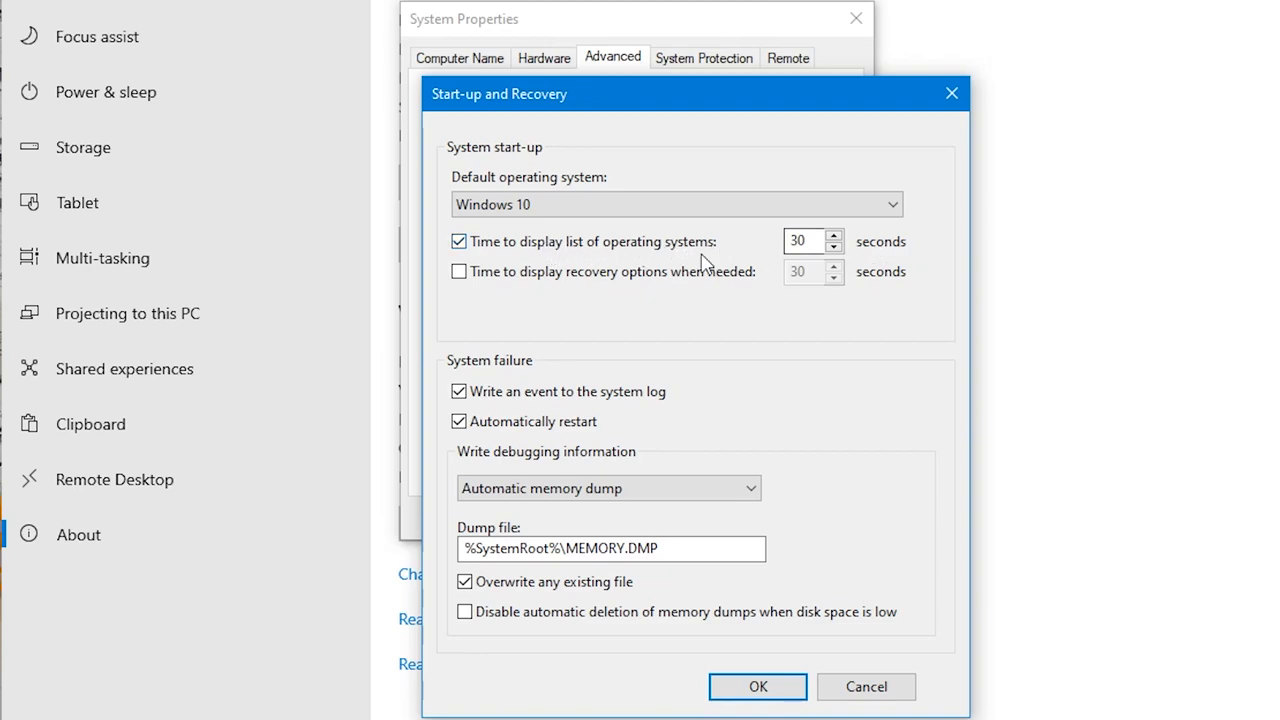
click(805, 241)
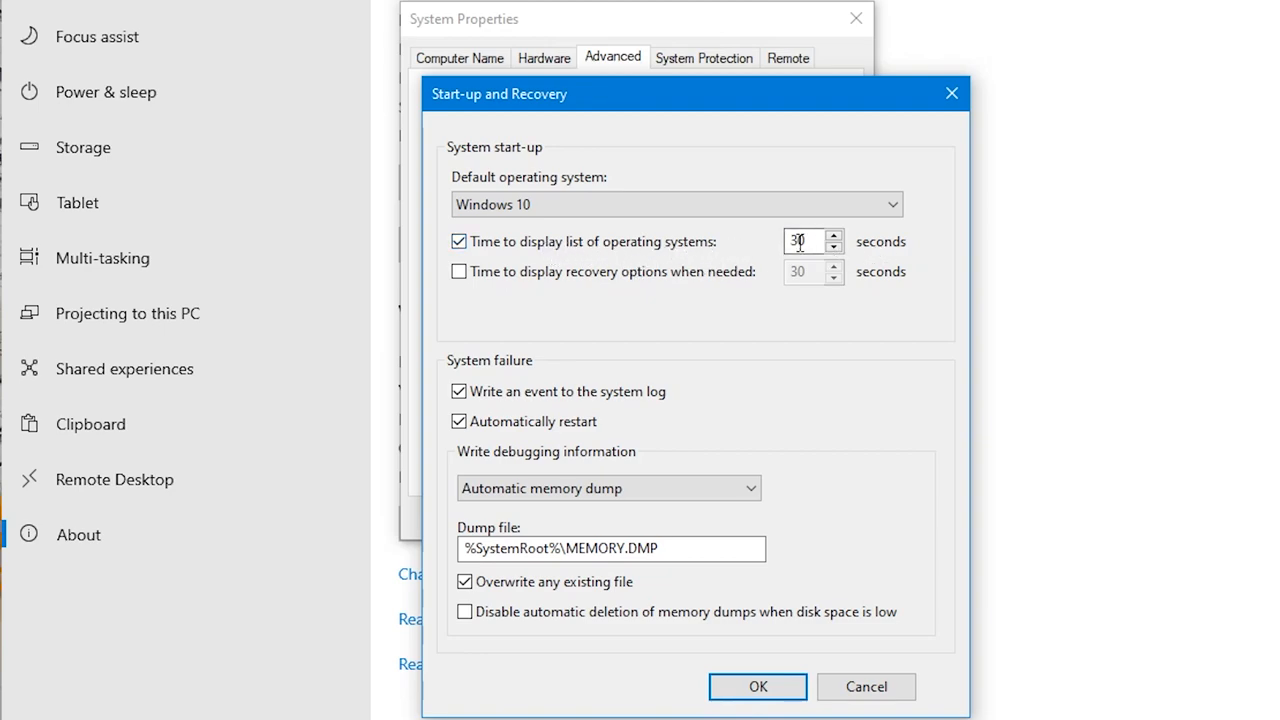
click(676, 204)
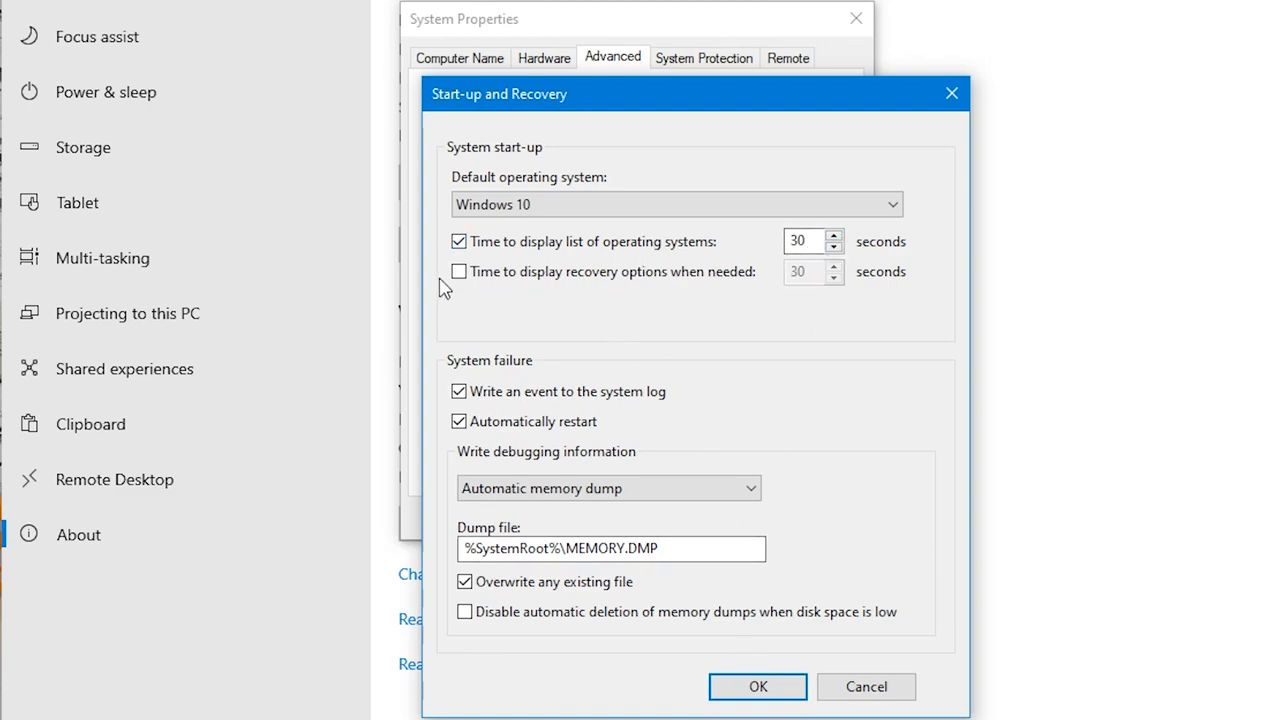
Untick 'Time to display list of operating systems' and confirm with OK, closing the dialogs.
click(458, 241)
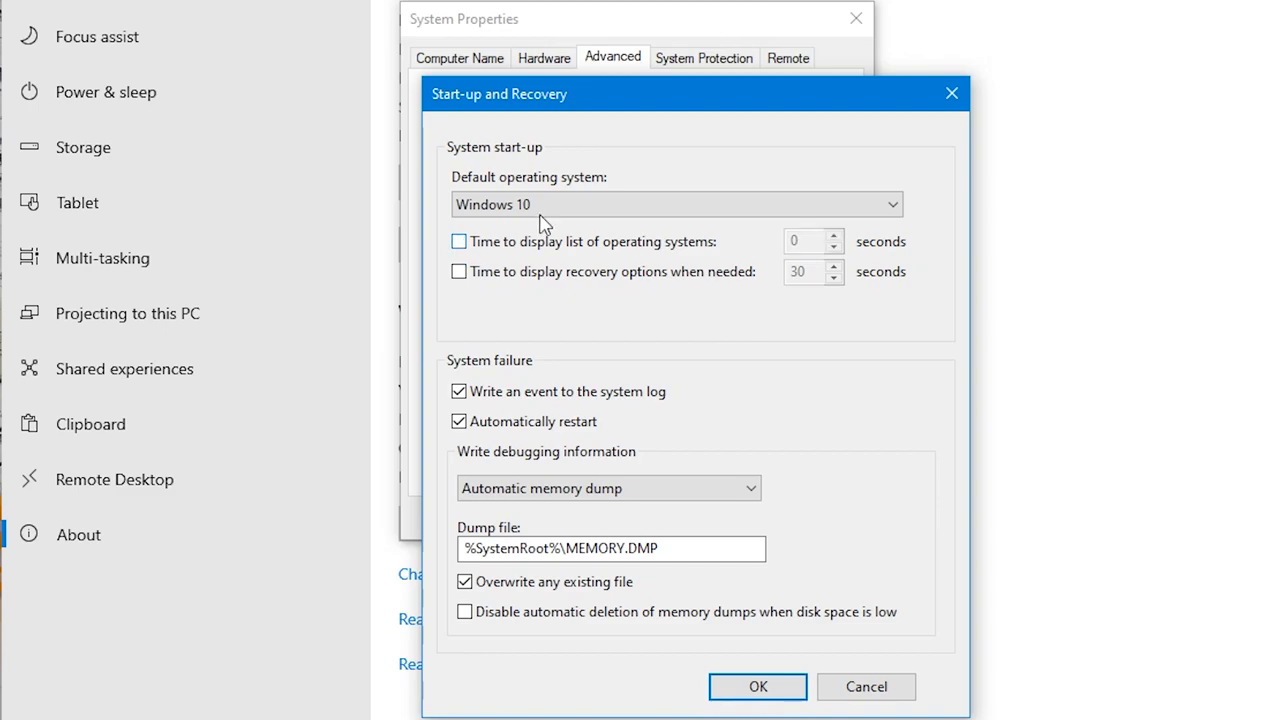
click(676, 204)
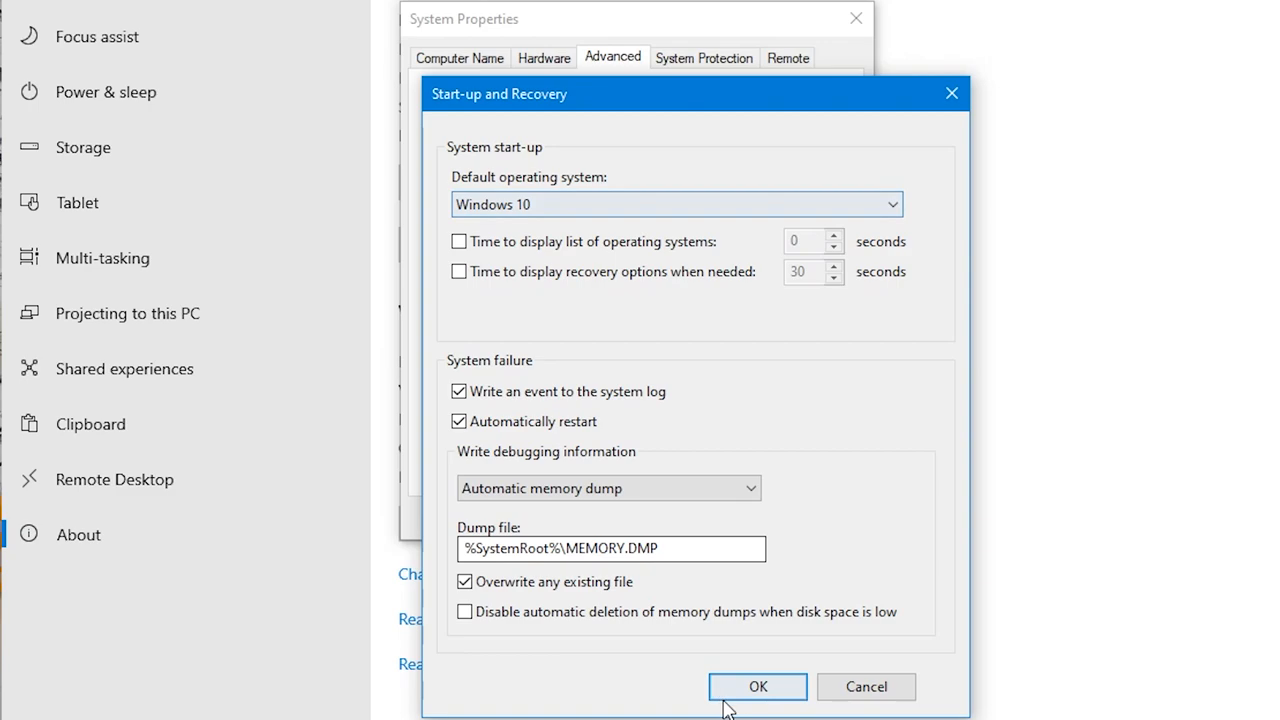
click(757, 686)
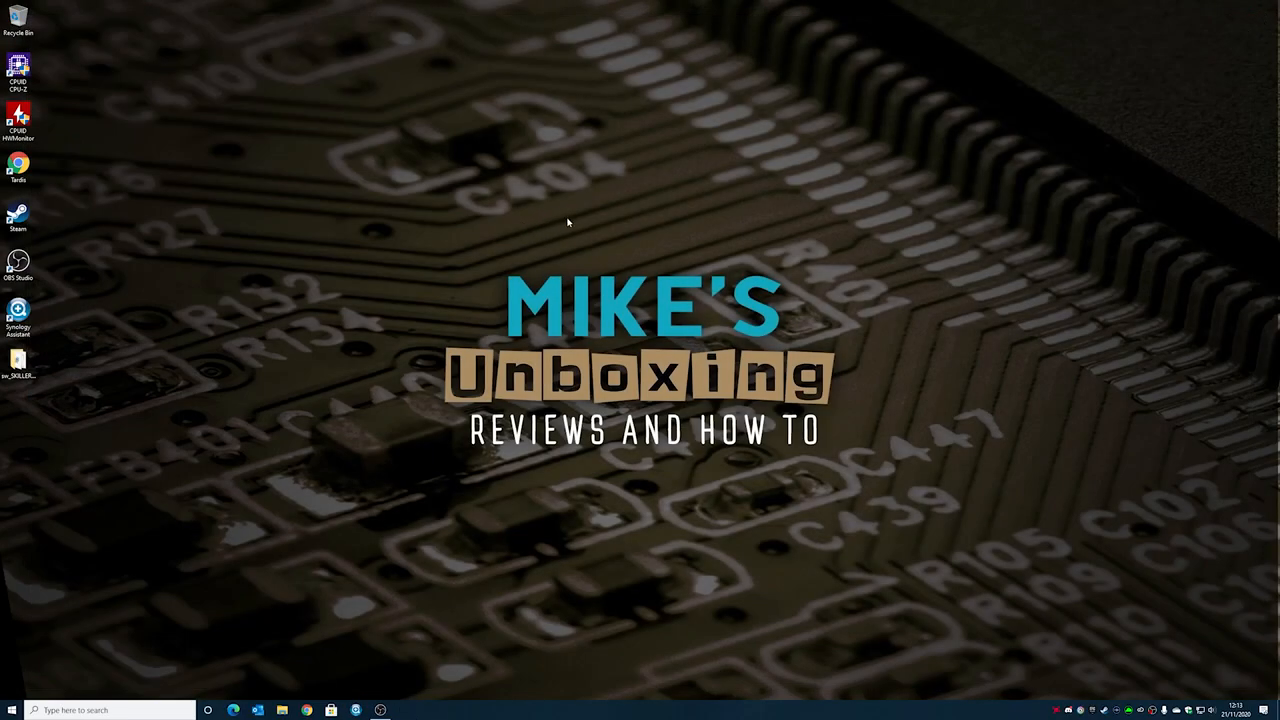
mouse_move(293, 483)
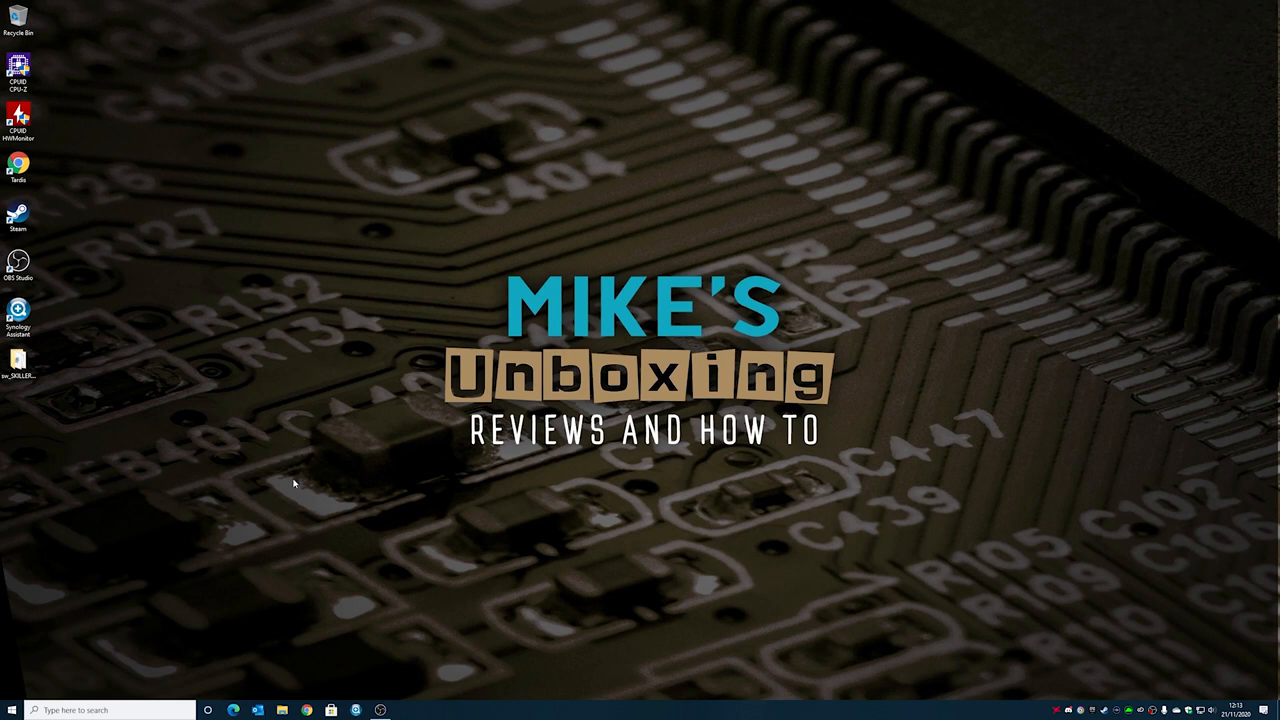